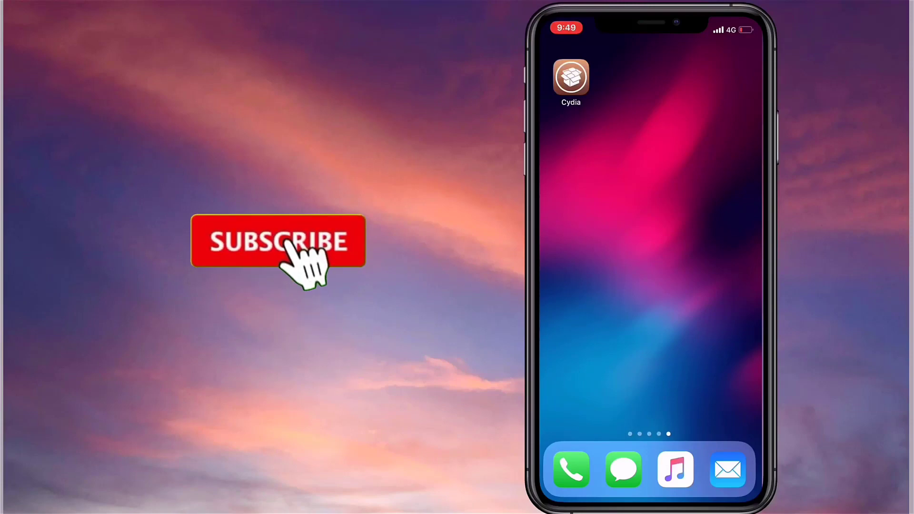
- Launch Cydia from the home screen and scroll through its welcome page
click(283, 247)
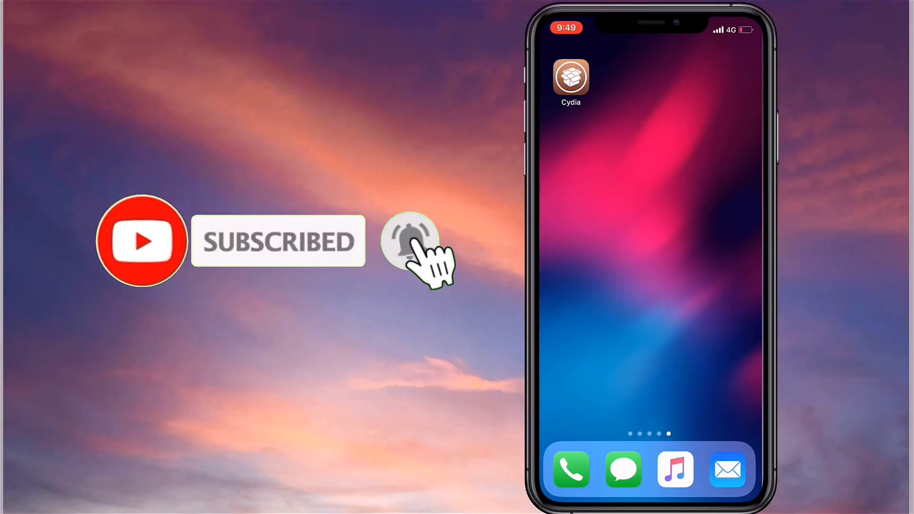
click(570, 77)
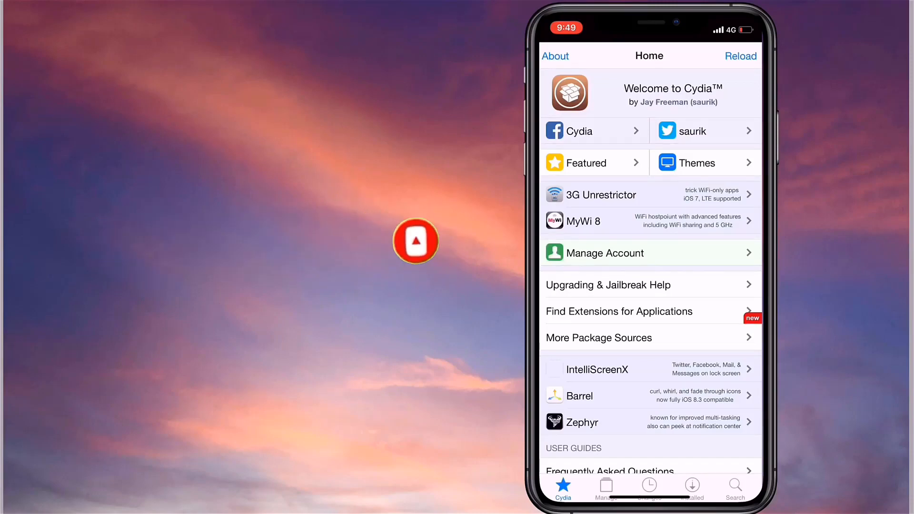
scroll(down, 3)
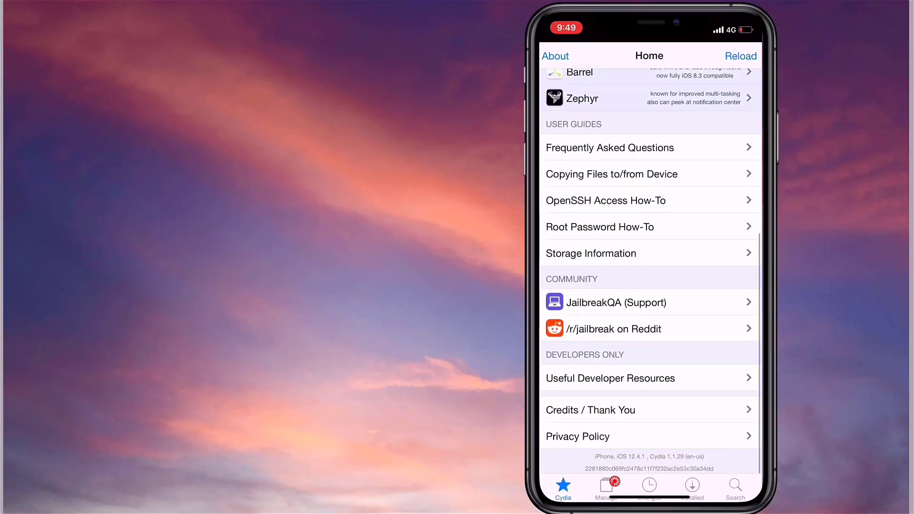
scroll(down, 3)
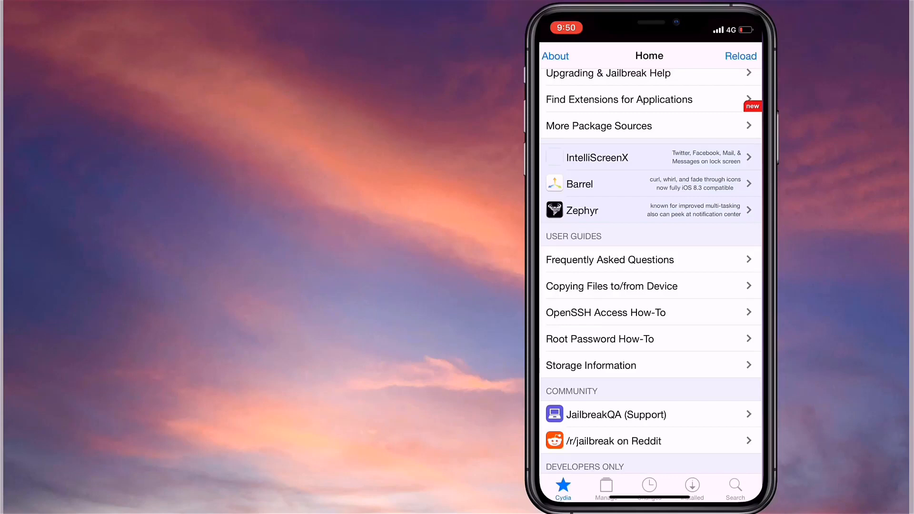
- Open the Tutuapp source in Cydia's sources and scroll through its ++ app packages
click(605, 485)
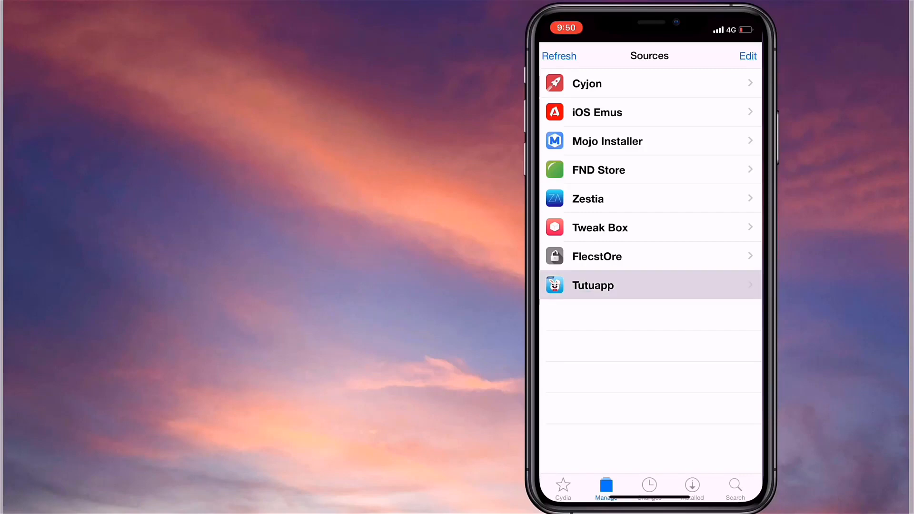
click(611, 285)
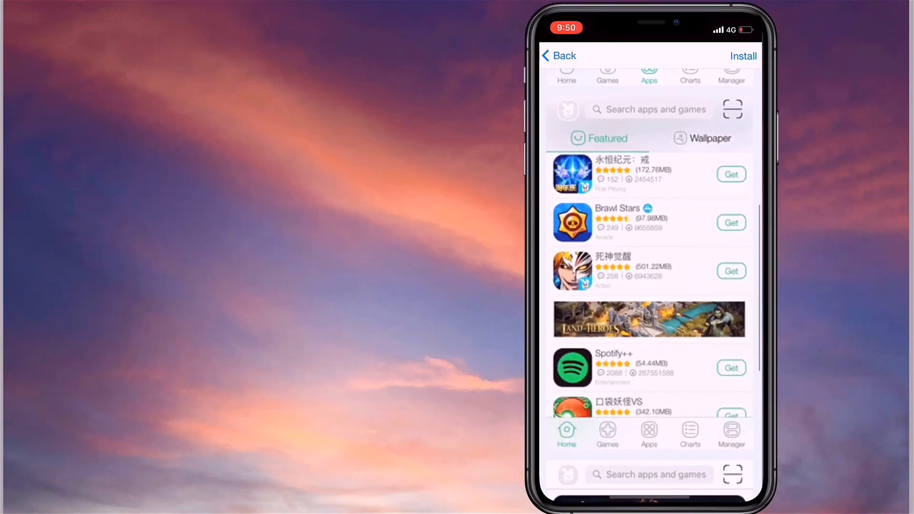
scroll(down, 3)
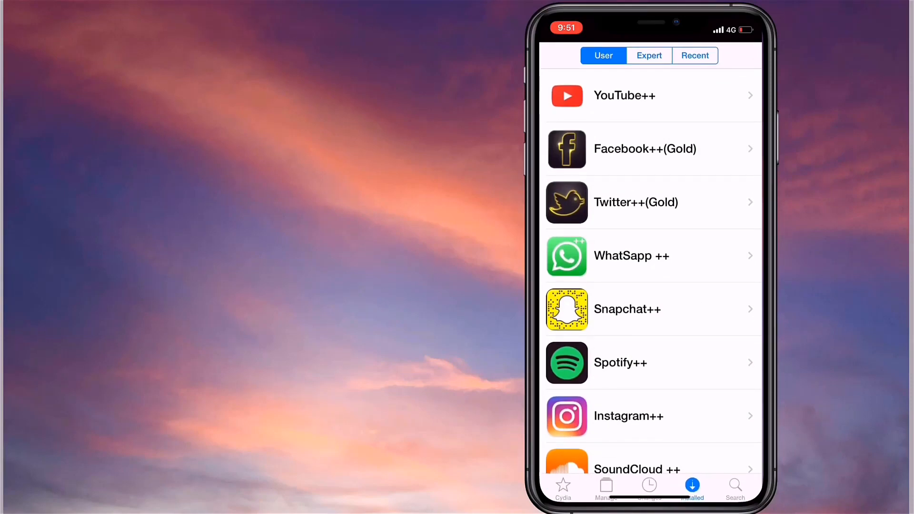
scroll(down, 3)
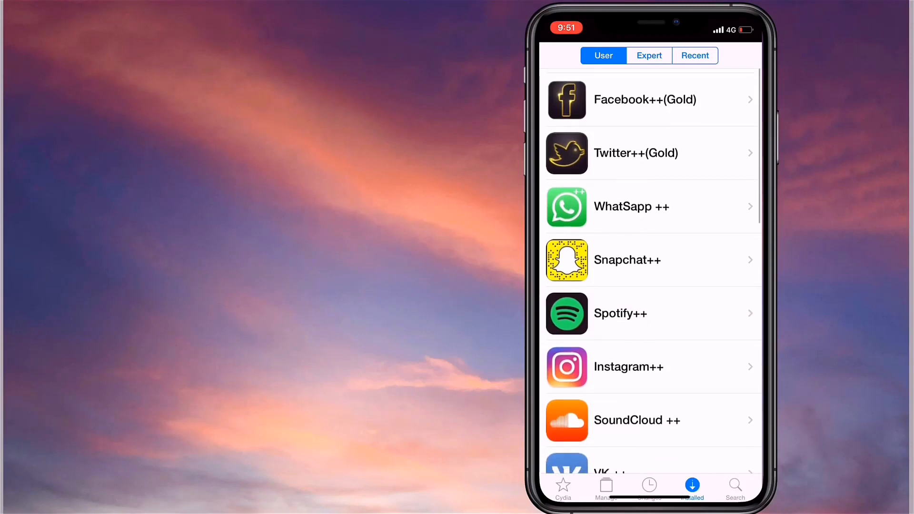
scroll(down, 3)
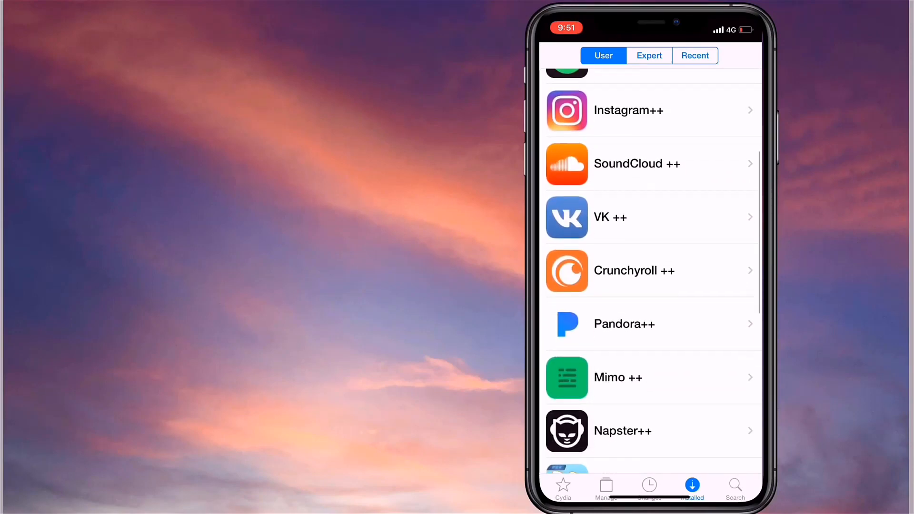
scroll(down, 3)
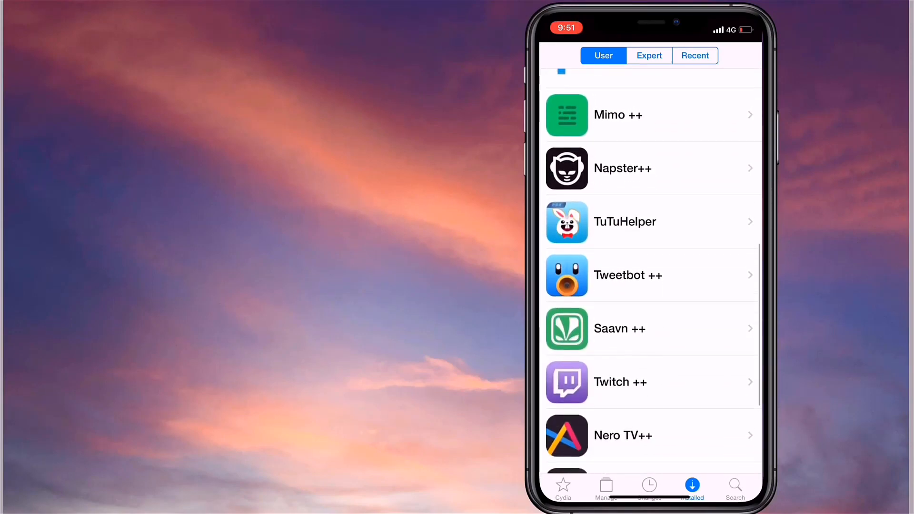
scroll(down, 3)
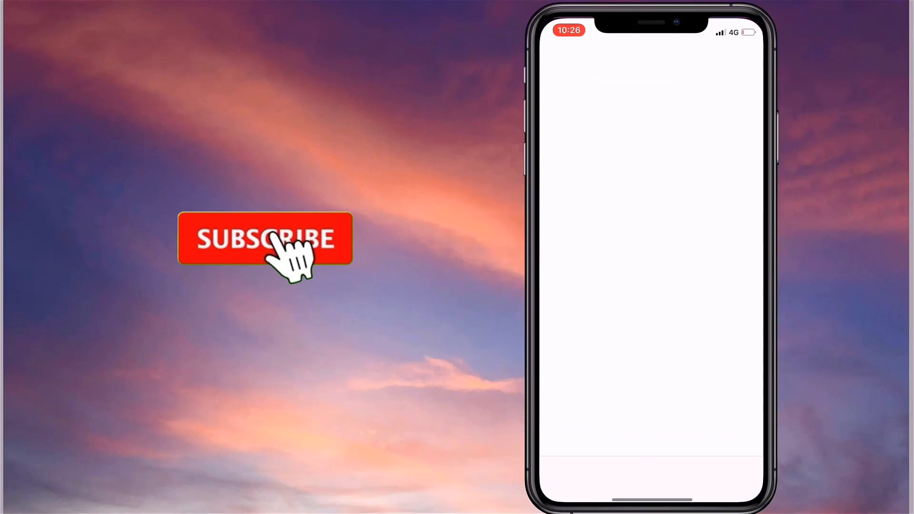
- Search the App Store for 'Short' and view the already-installed Shortcuts app
click(272, 249)
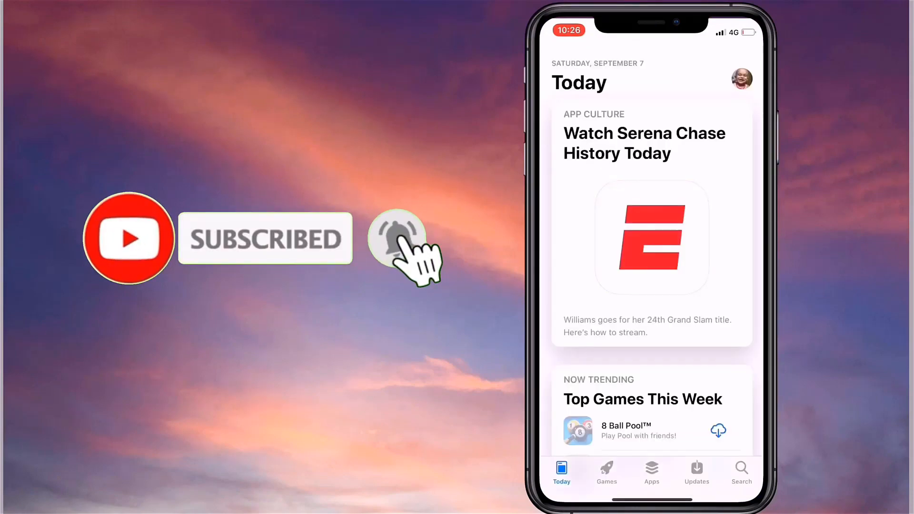
click(741, 469)
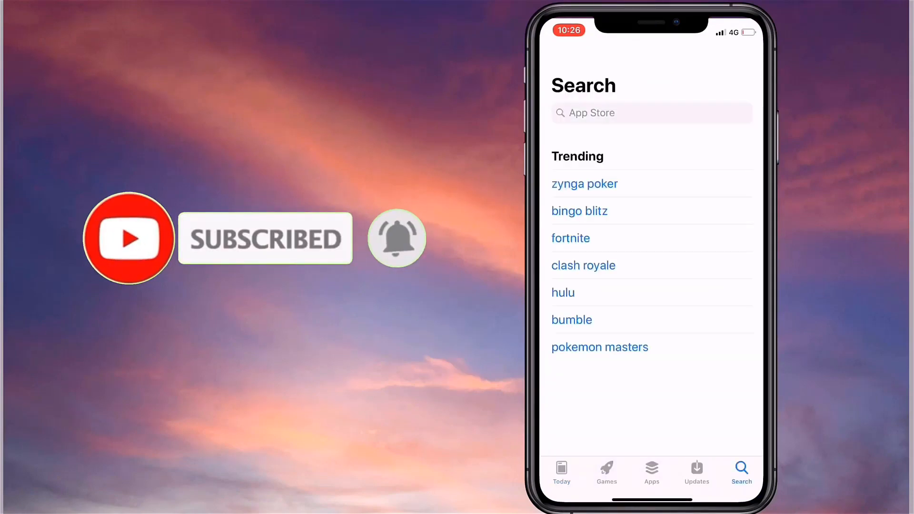
click(631, 113)
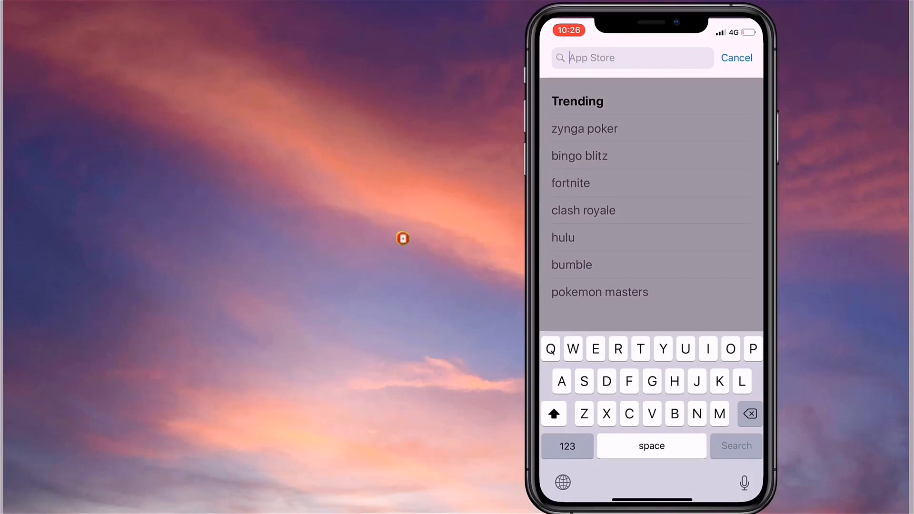
text(Shortcut)
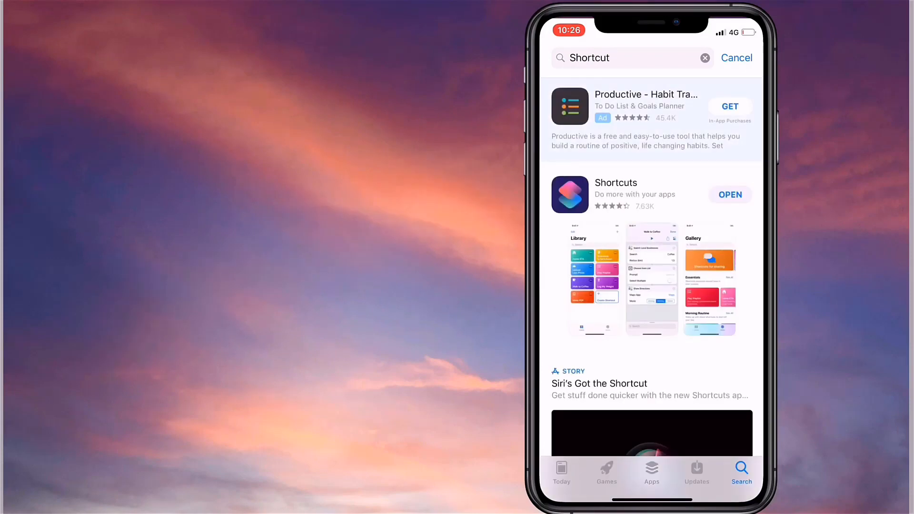
click(616, 183)
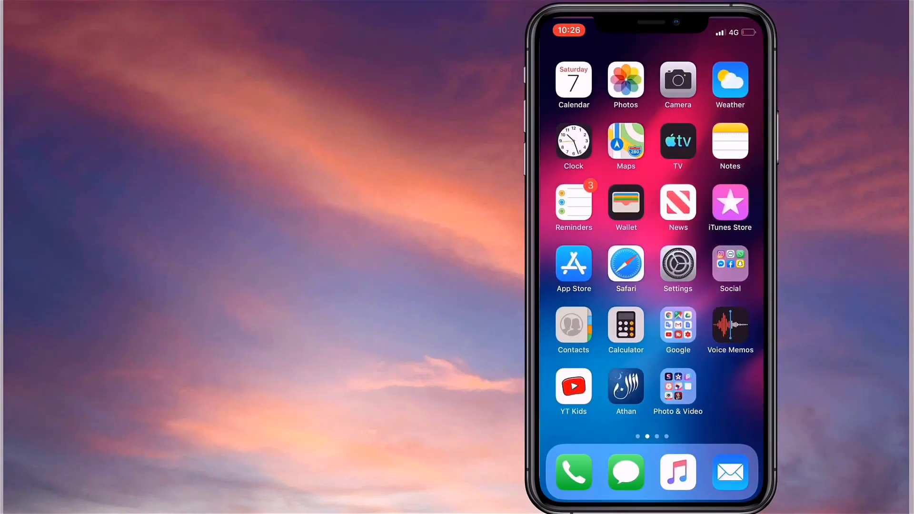
click(729, 142)
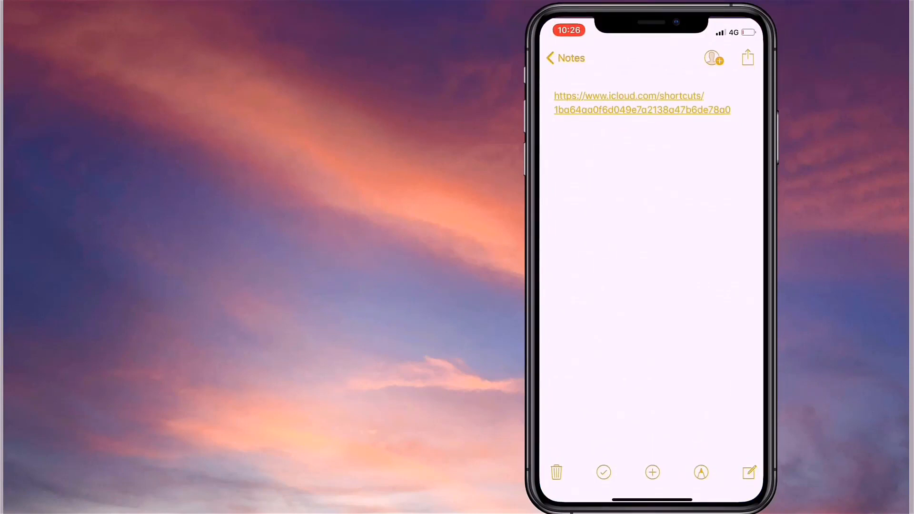
click(642, 102)
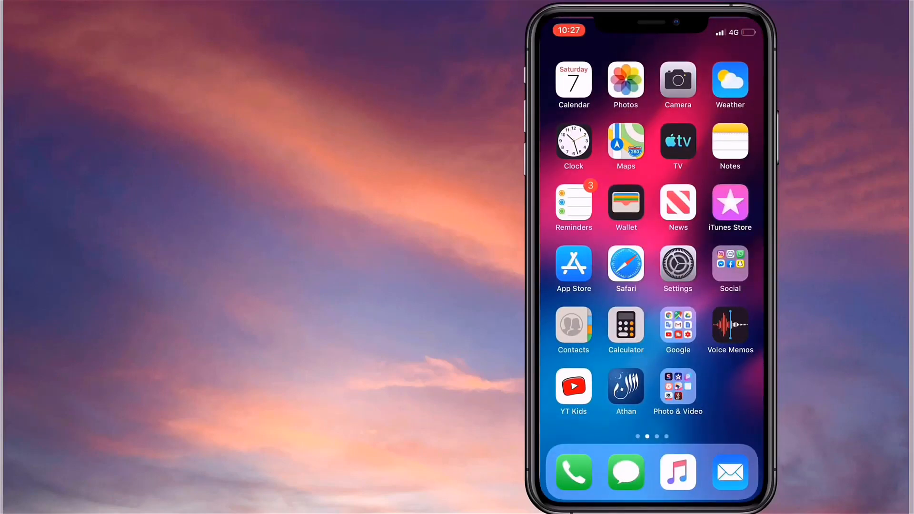
click(678, 324)
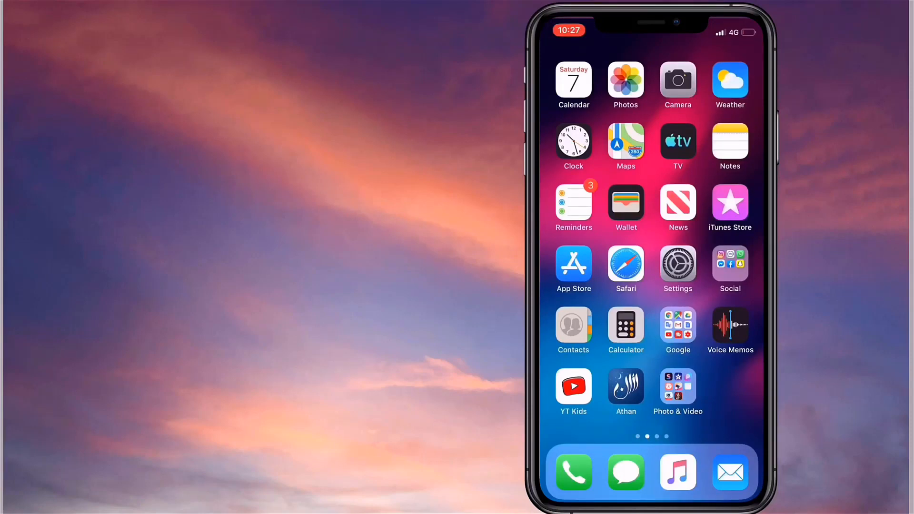
click(626, 264)
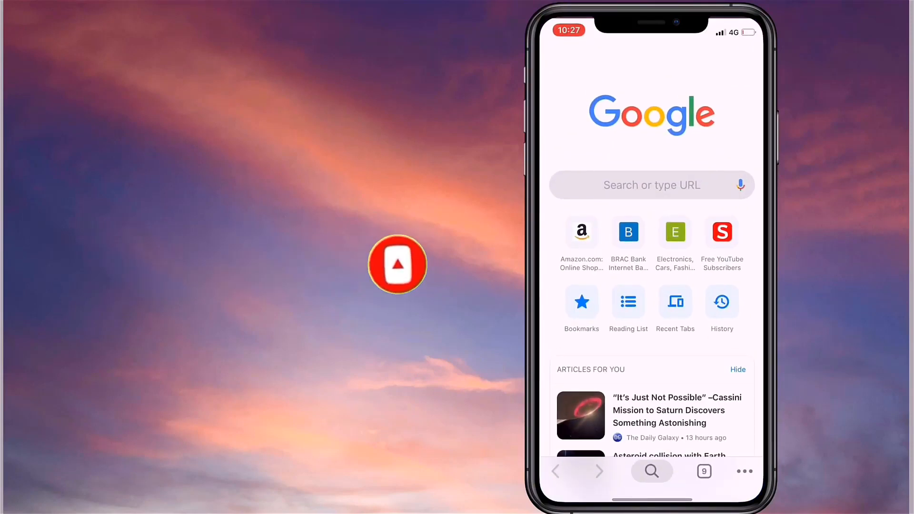
- Get the Cydia shortcut from its iCloud page in Chrome and finish reviewing it
click(651, 184)
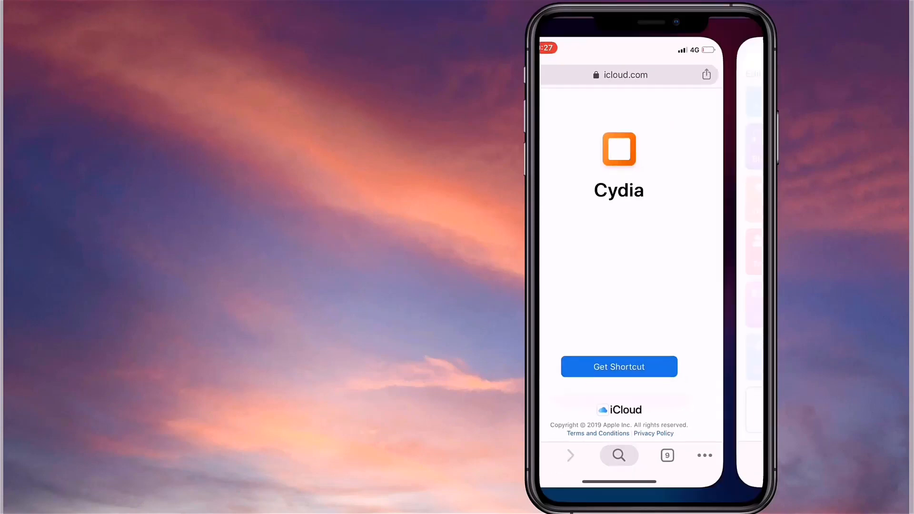
click(619, 367)
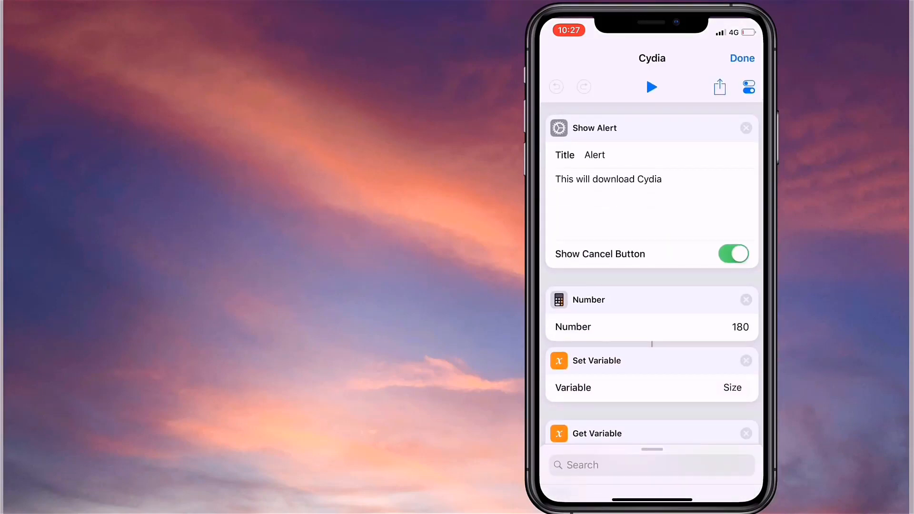
click(742, 58)
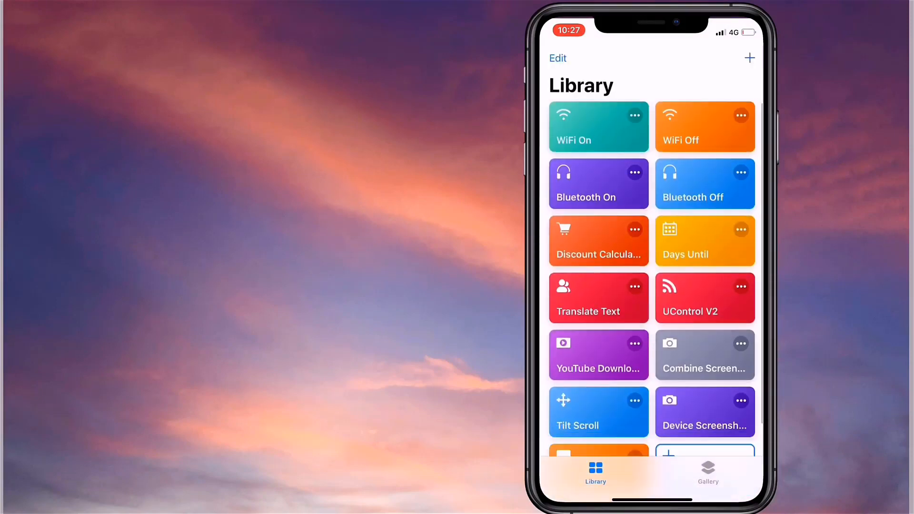
- Run the imported Cydia shortcut, accepting the download and naming alerts
scroll(down, 3)
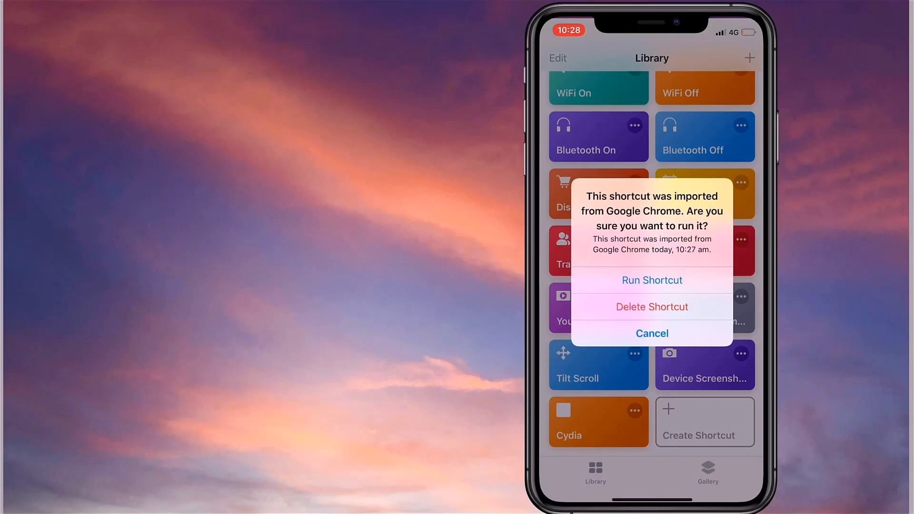
click(651, 280)
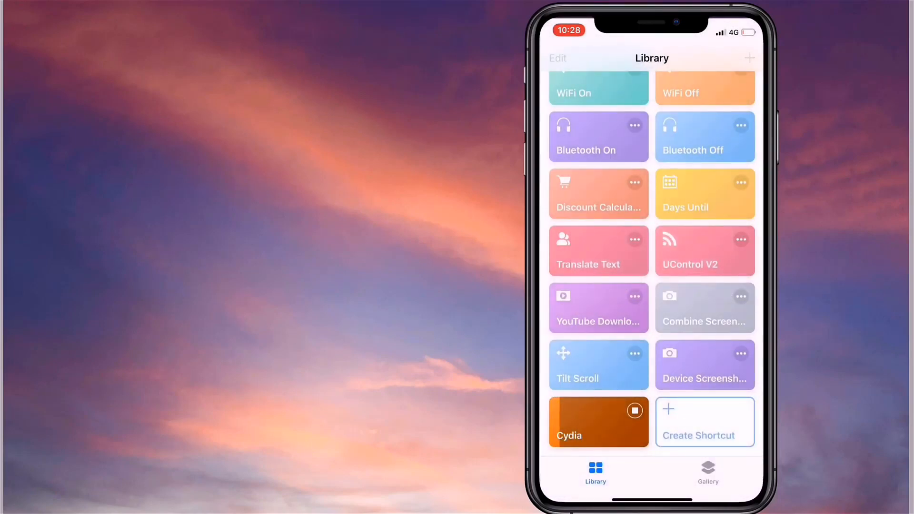
click(590, 422)
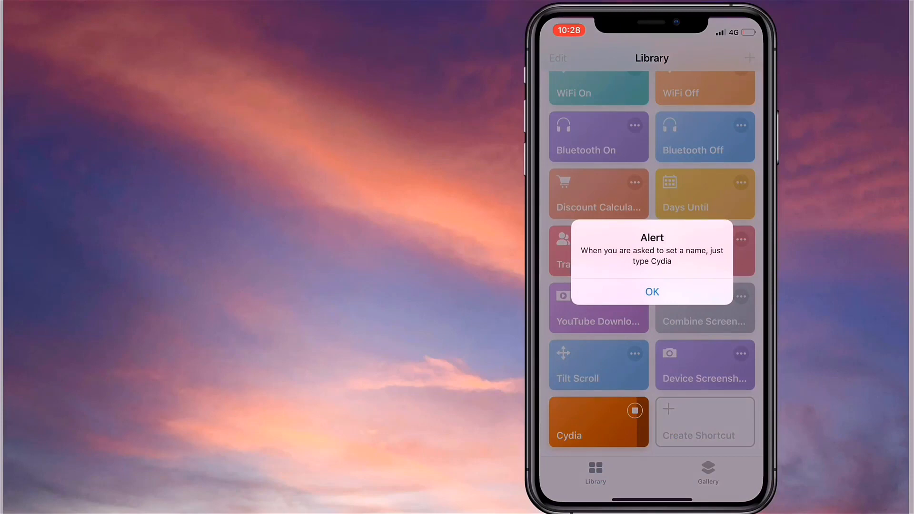
click(652, 292)
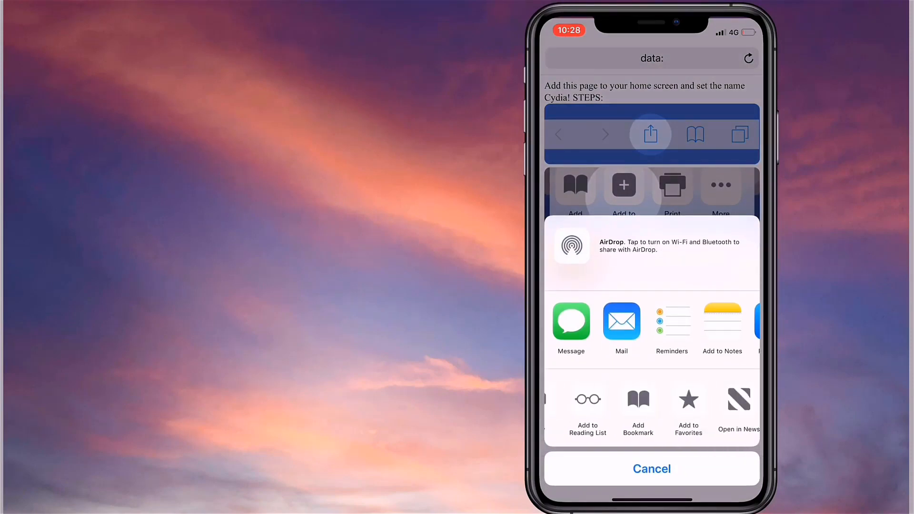
- Add the Safari data page to the home screen under the name Cydia
click(624, 187)
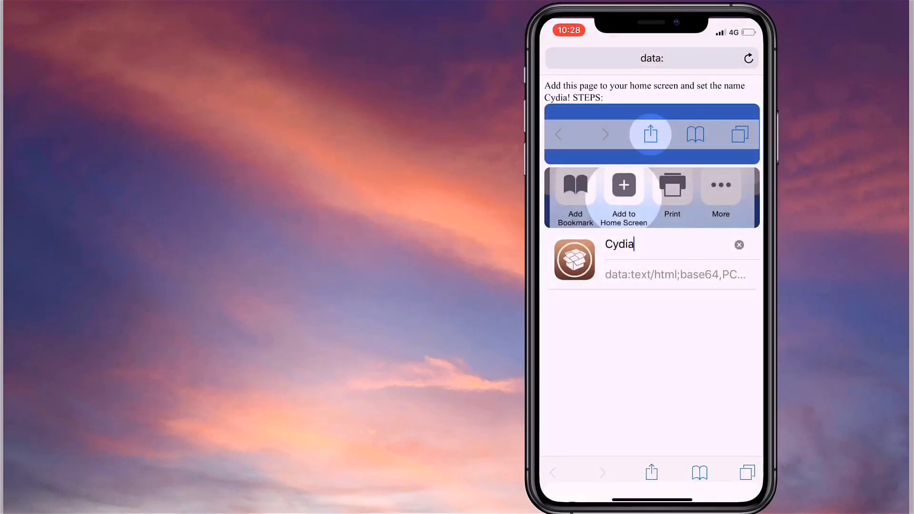
click(624, 185)
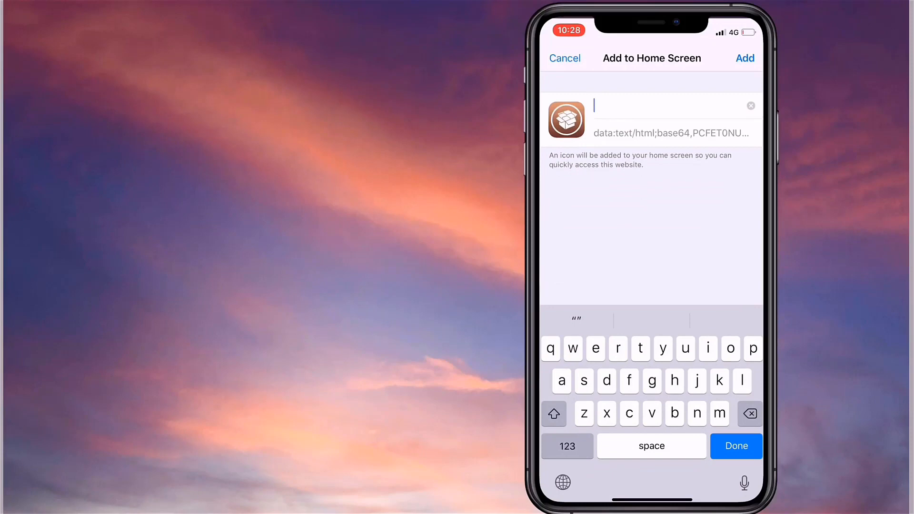
text(Cy)
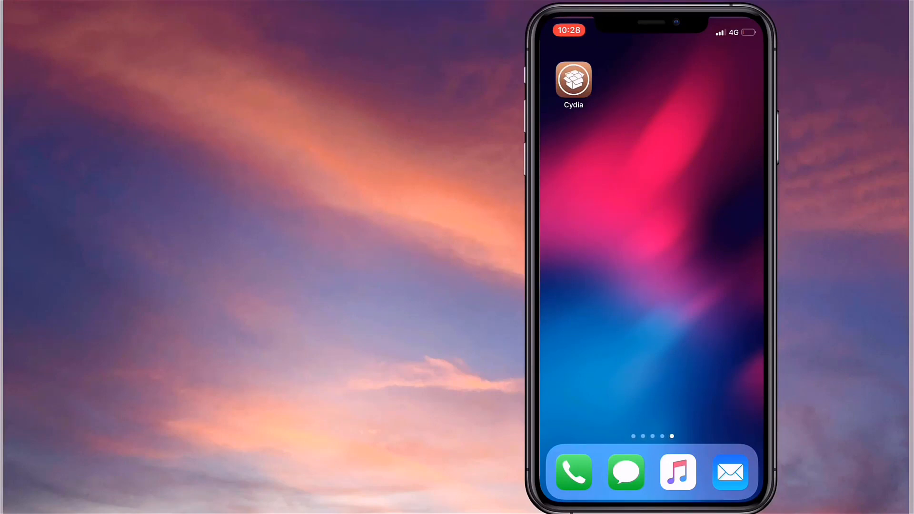
- Launch Cydia from the new icon, browse its Home page, and view Changes
click(573, 79)
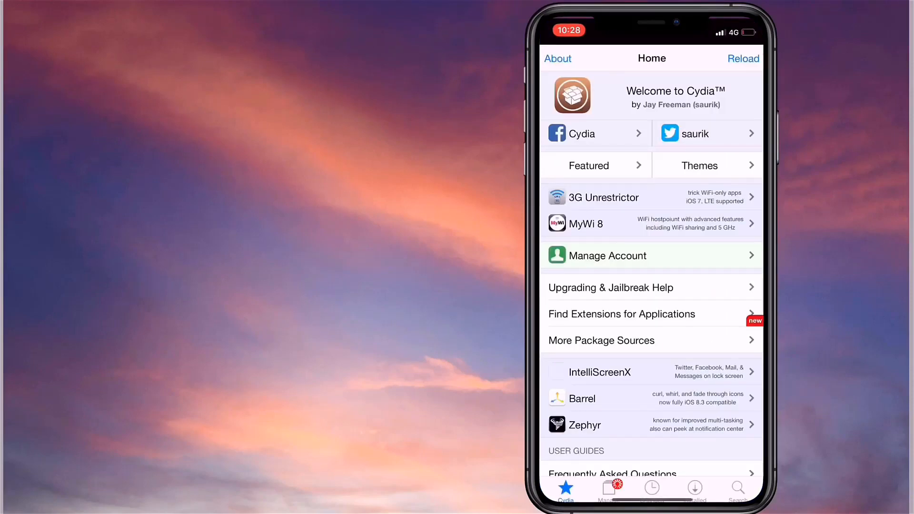
scroll(down, 3)
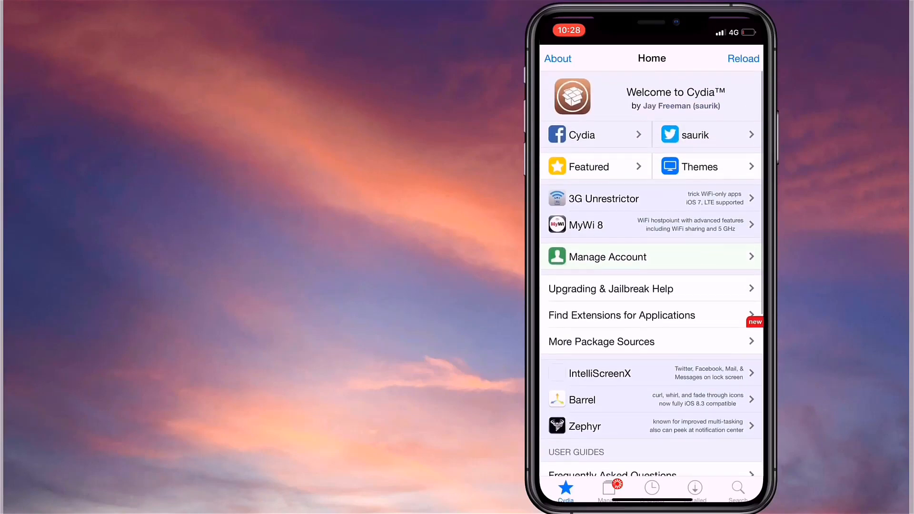
scroll(down, 3)
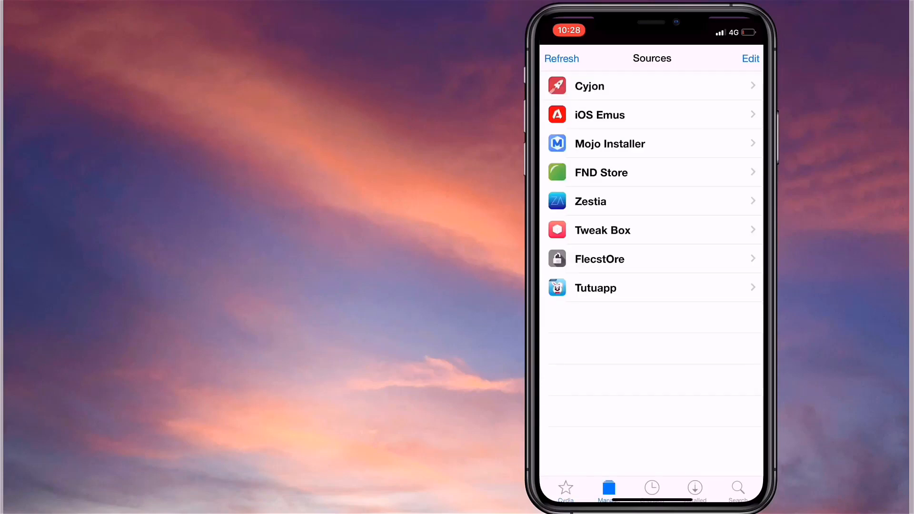
click(651, 487)
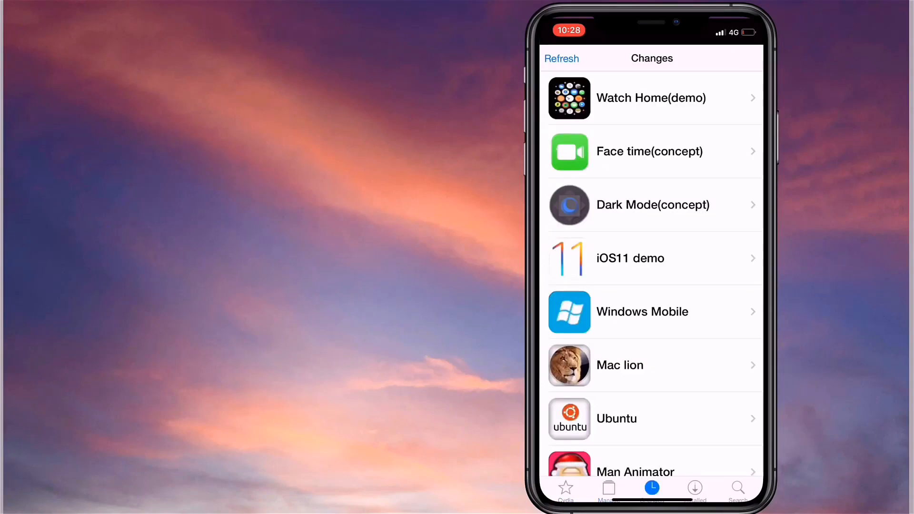